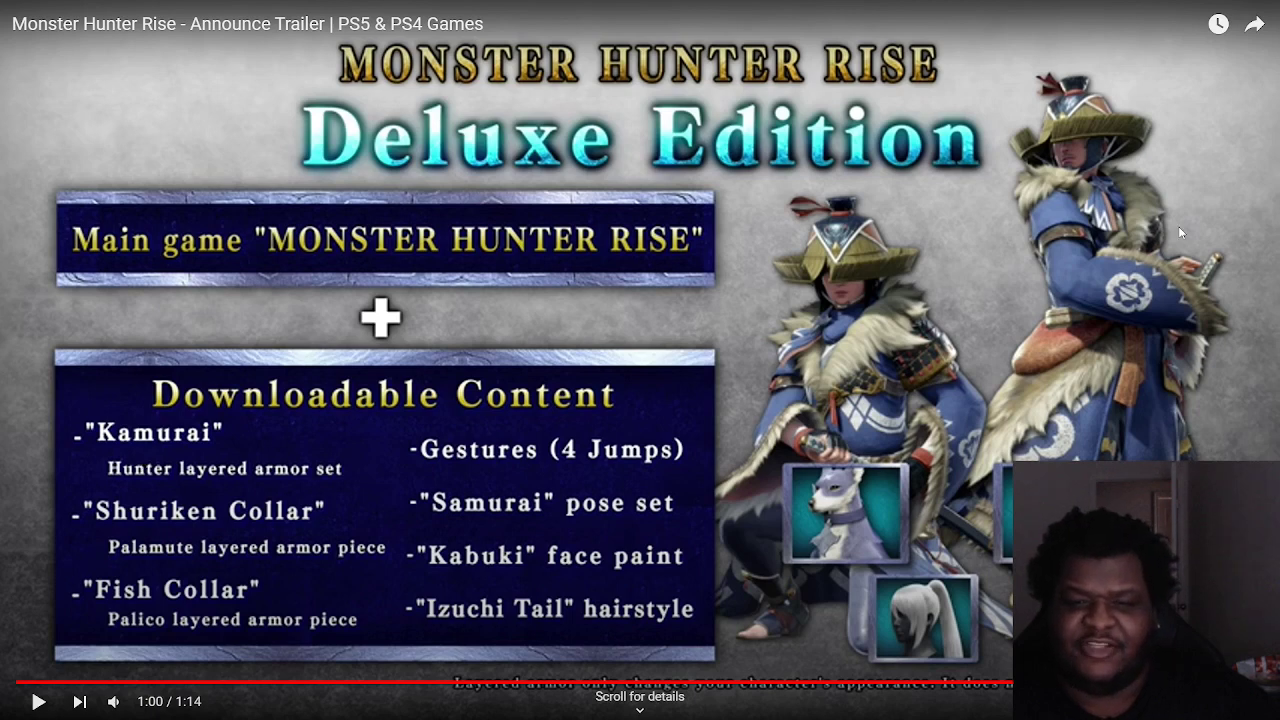
mouse_move(631, 297)
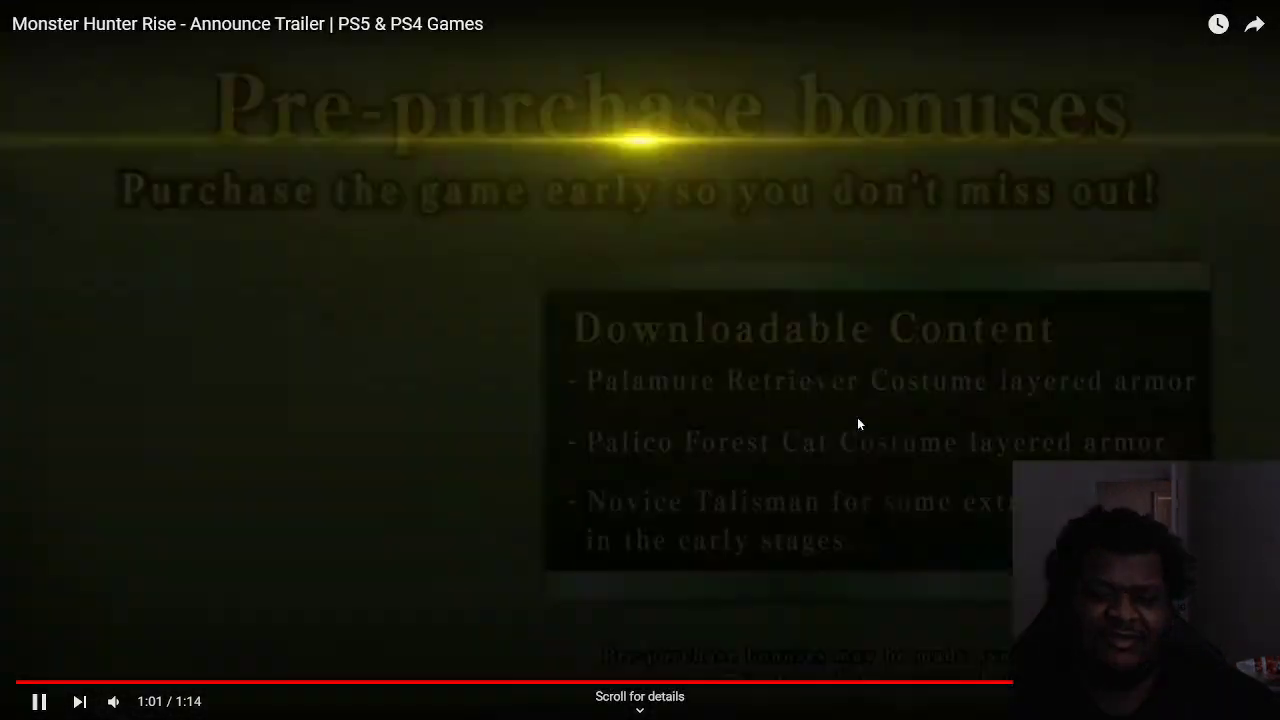
Pause the Monster Hunter Rise trailer at 1:03 on the Pre-purchase bonuses slide.
left_click(40, 701)
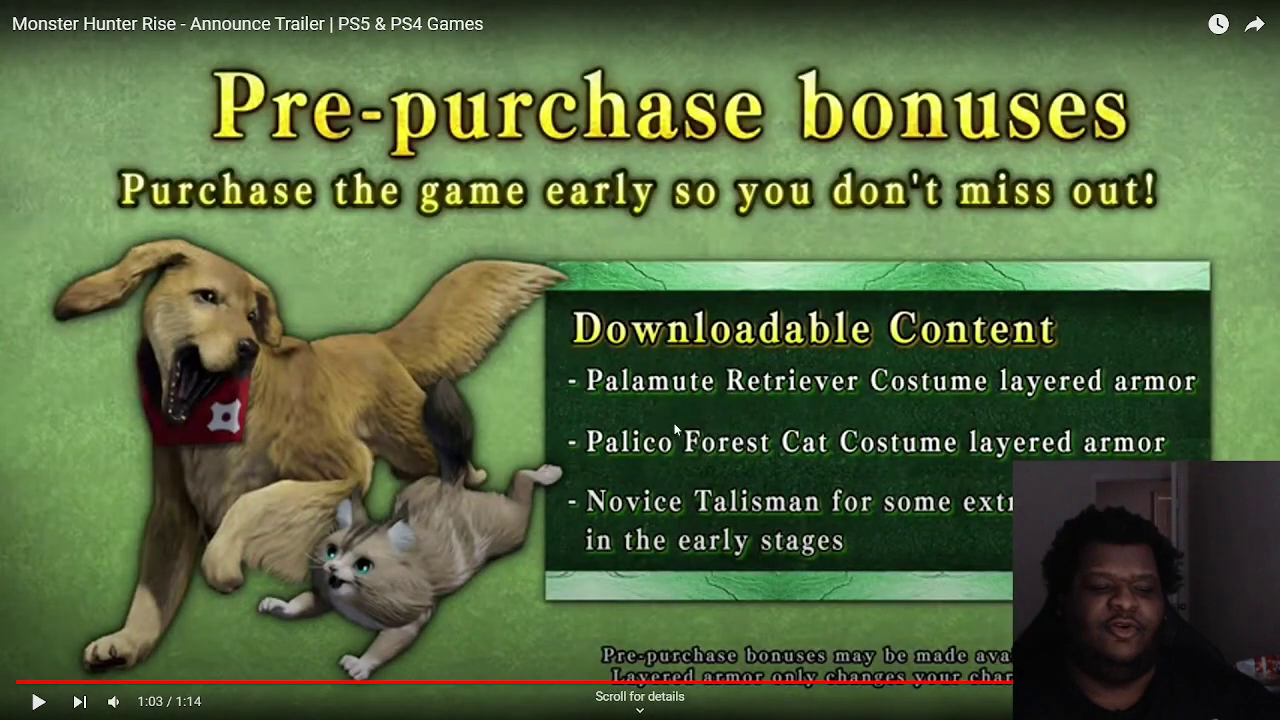
mouse_move(547, 407)
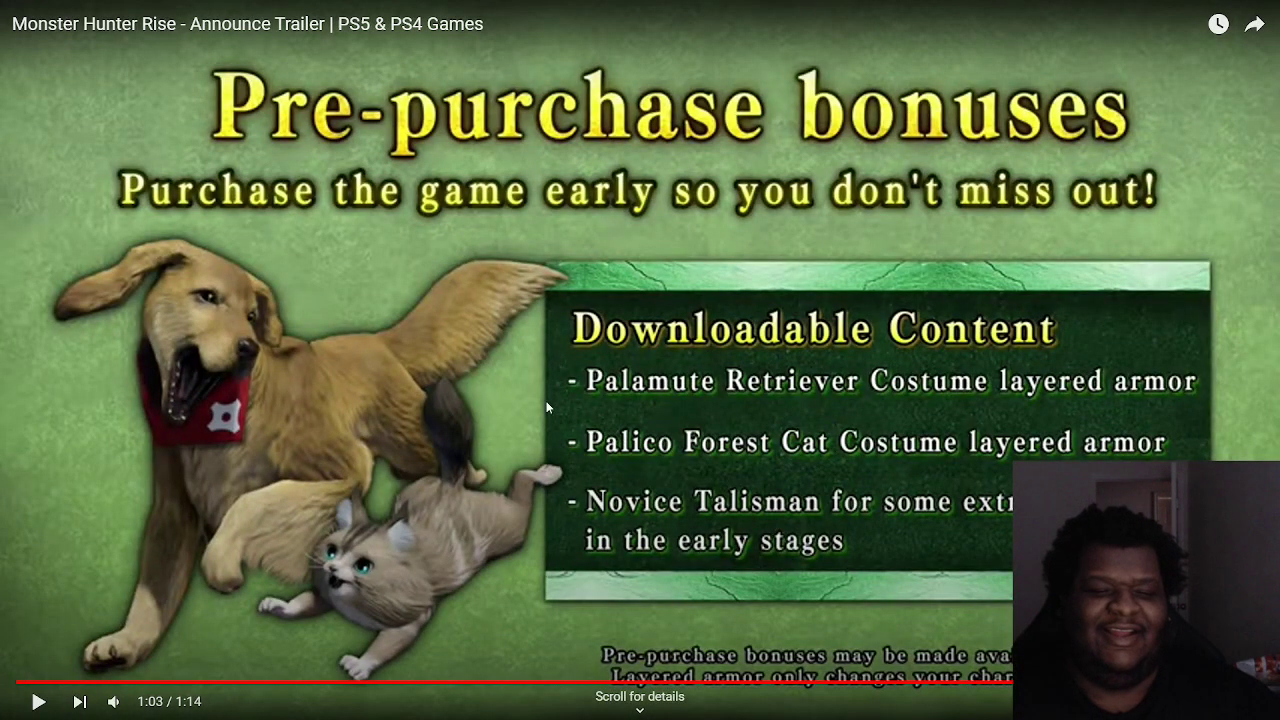
mouse_move(505, 418)
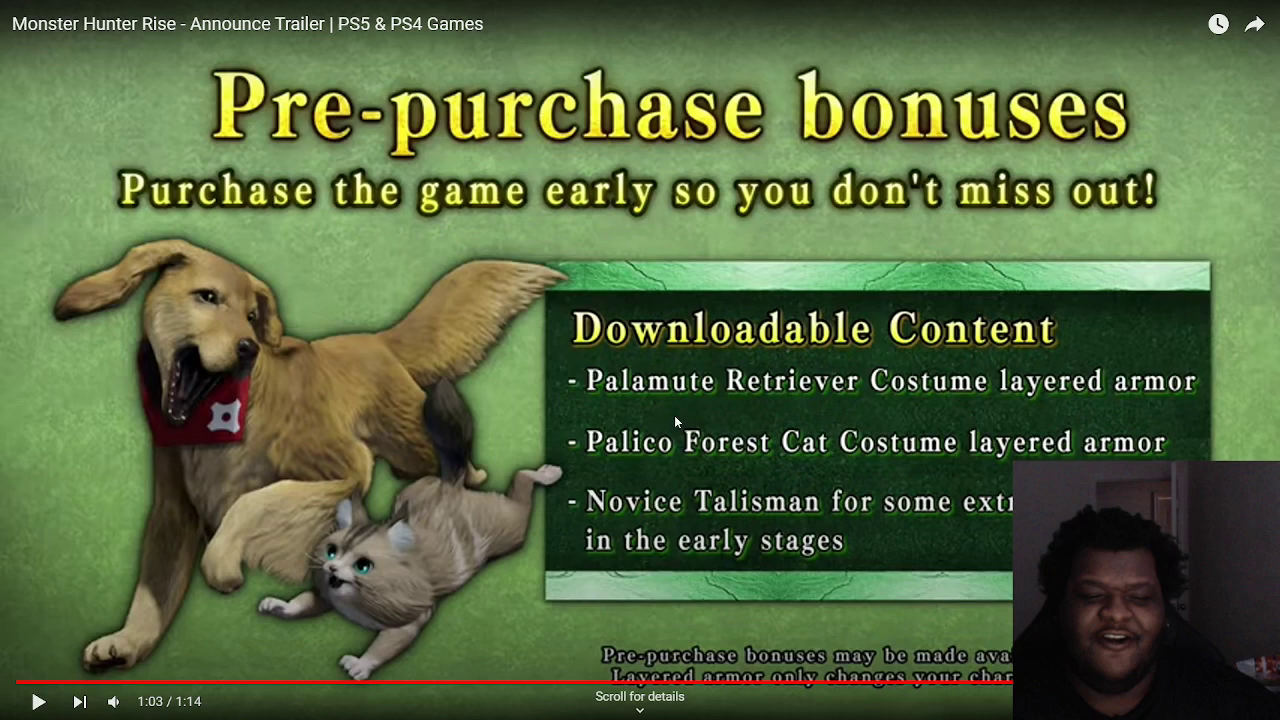
mouse_move(708, 380)
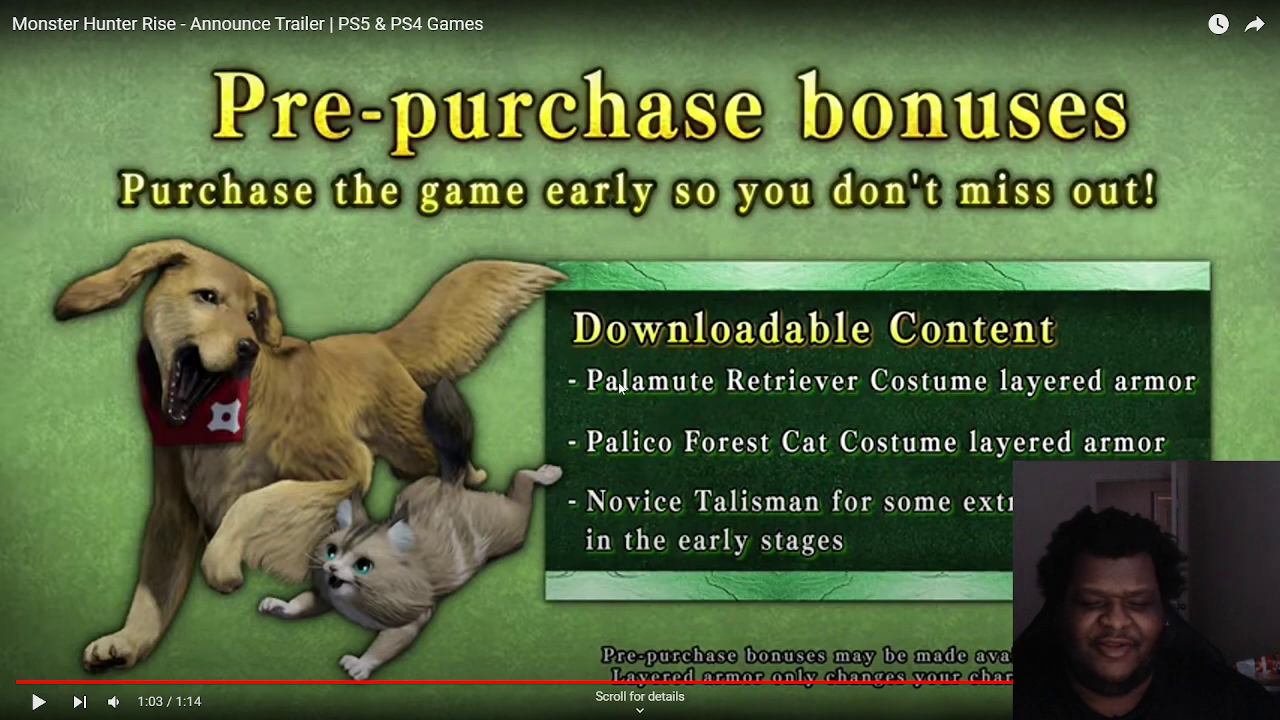
Resume the trailer past the free DLC armor slide toward the PlayStation logo at 1:12.
left_click(38, 701)
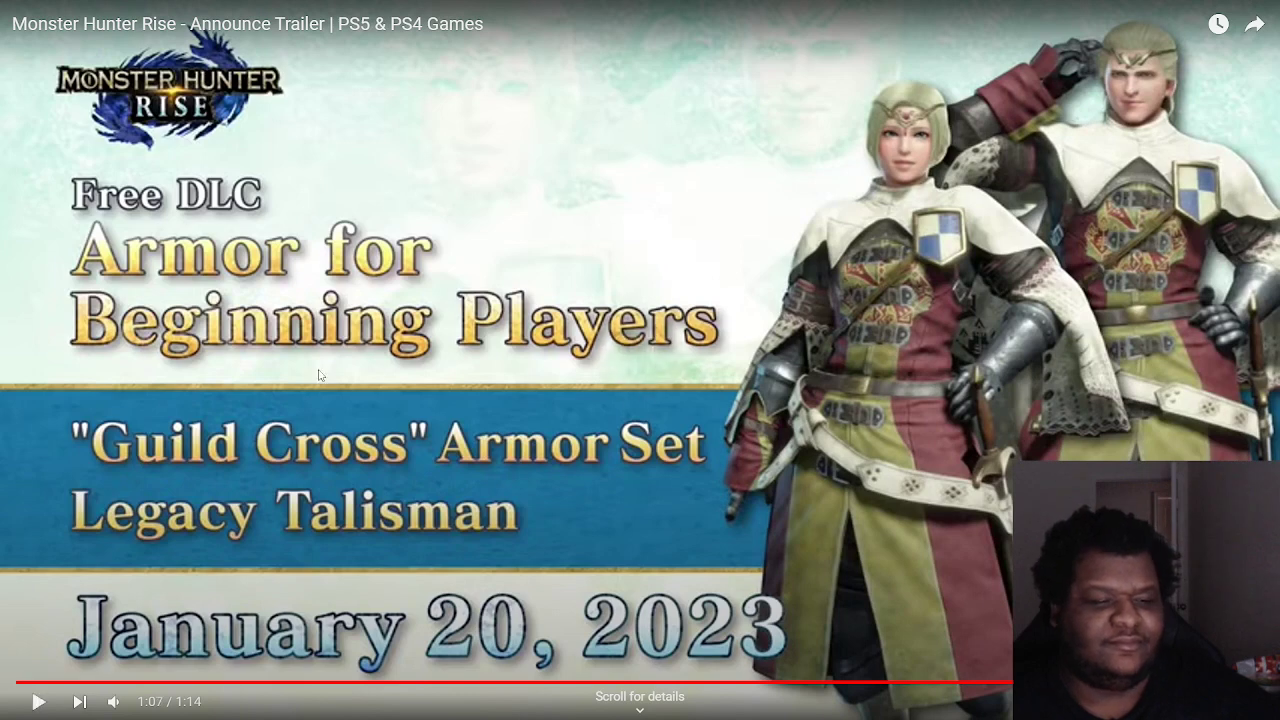
mouse_move(425, 430)
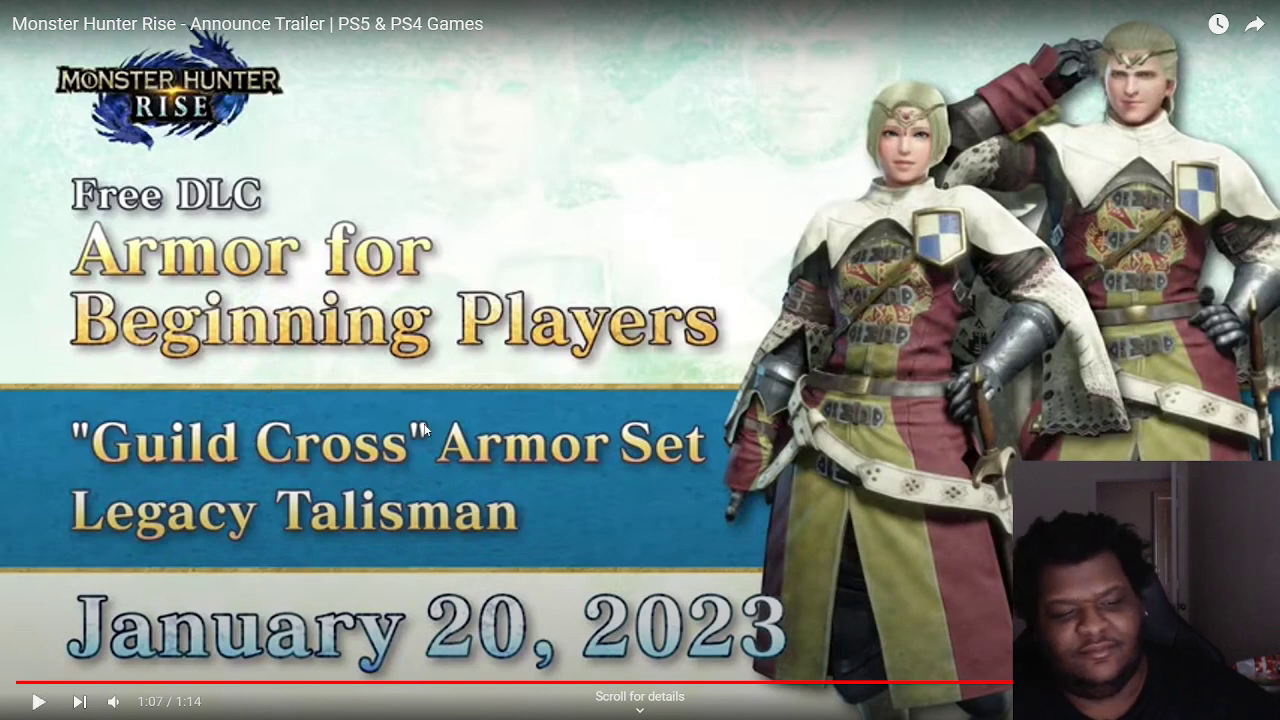
left_click(640, 372)
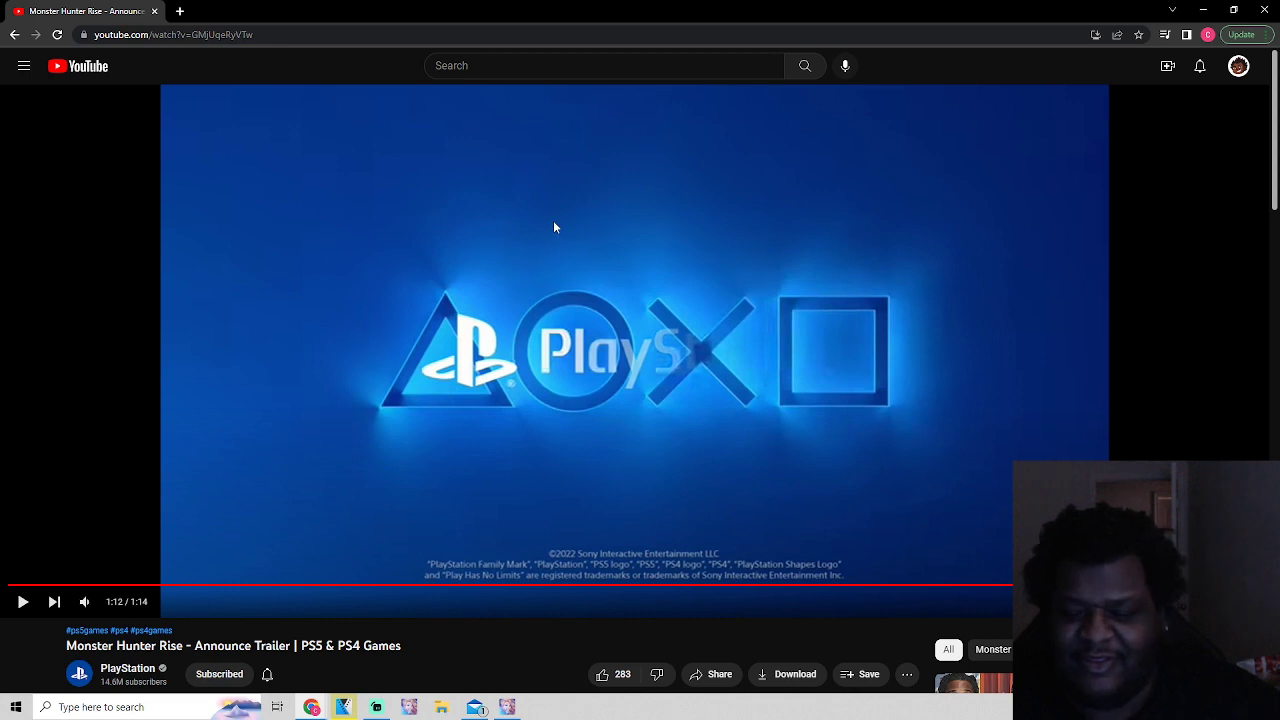
mouse_move(537, 250)
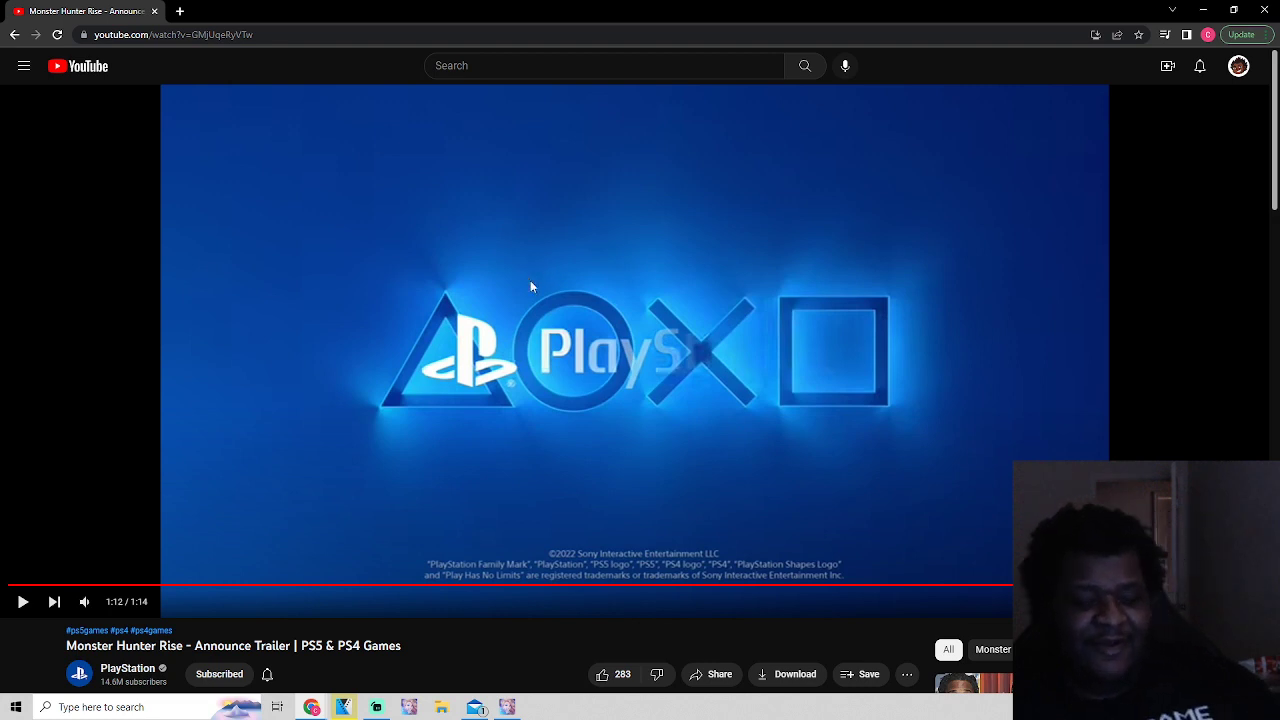
mouse_move(525, 249)
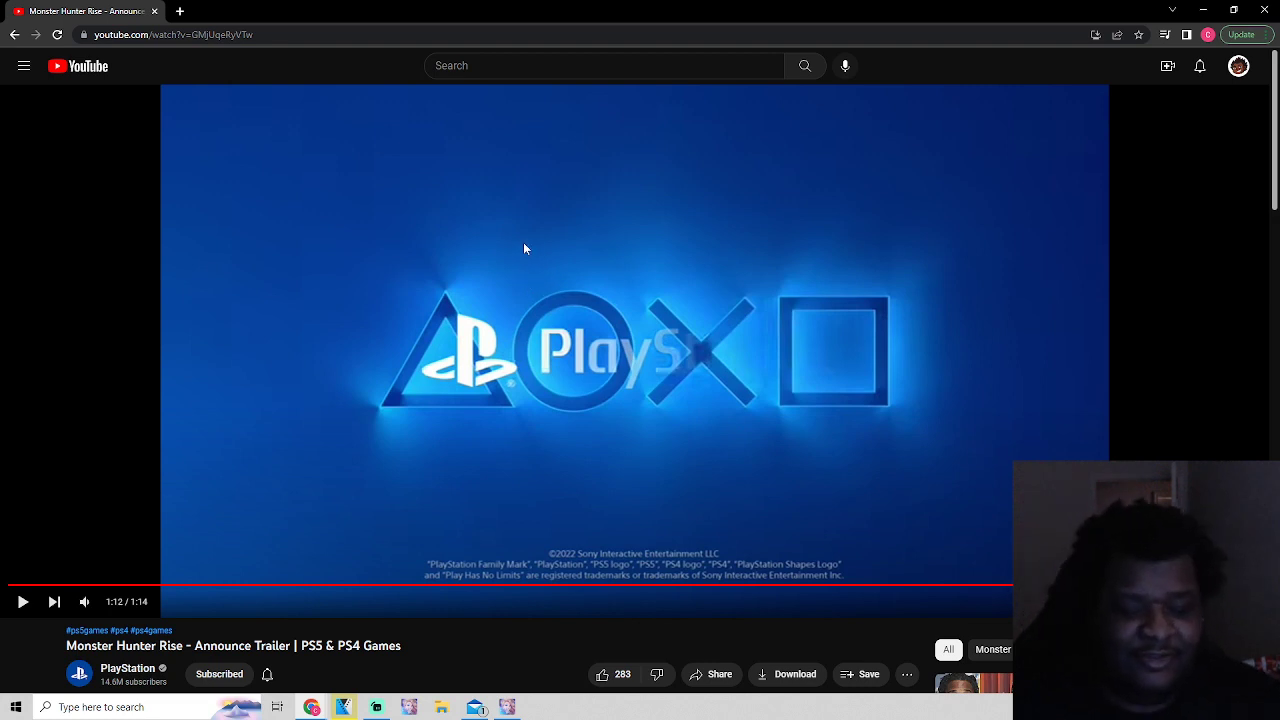
mouse_move(518, 252)
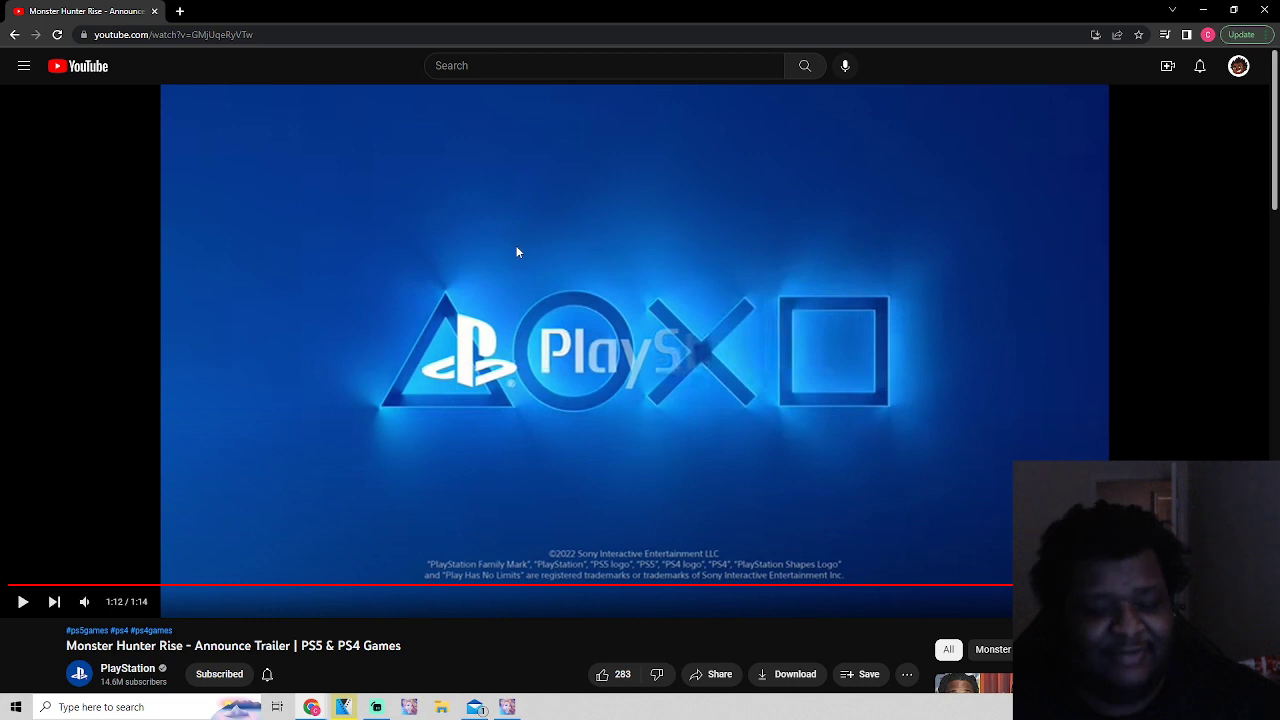